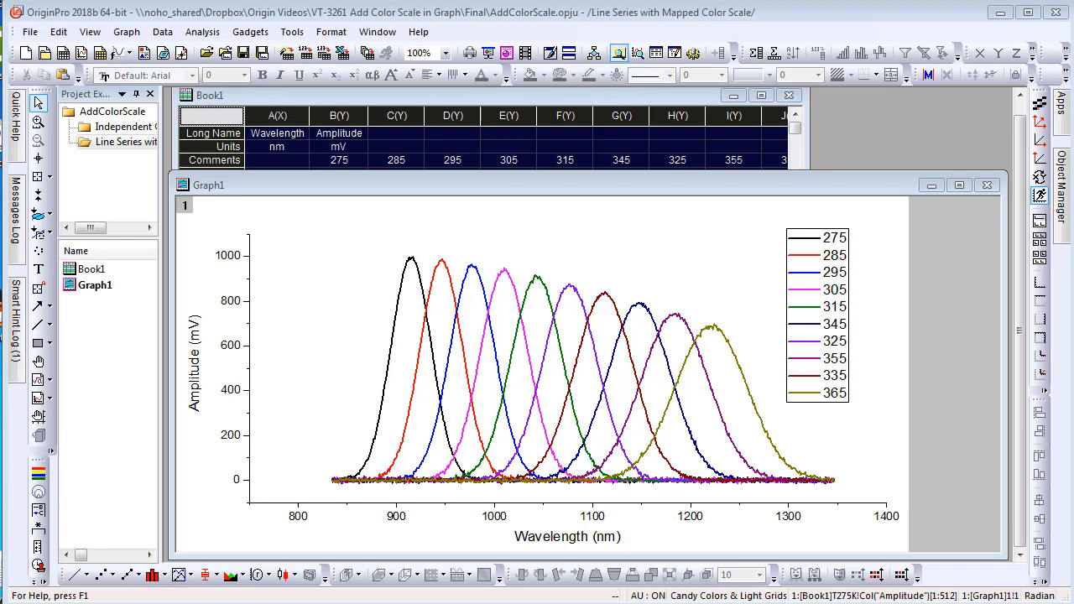
{"action": "mouse_move", "coordinate": [869, 292]}
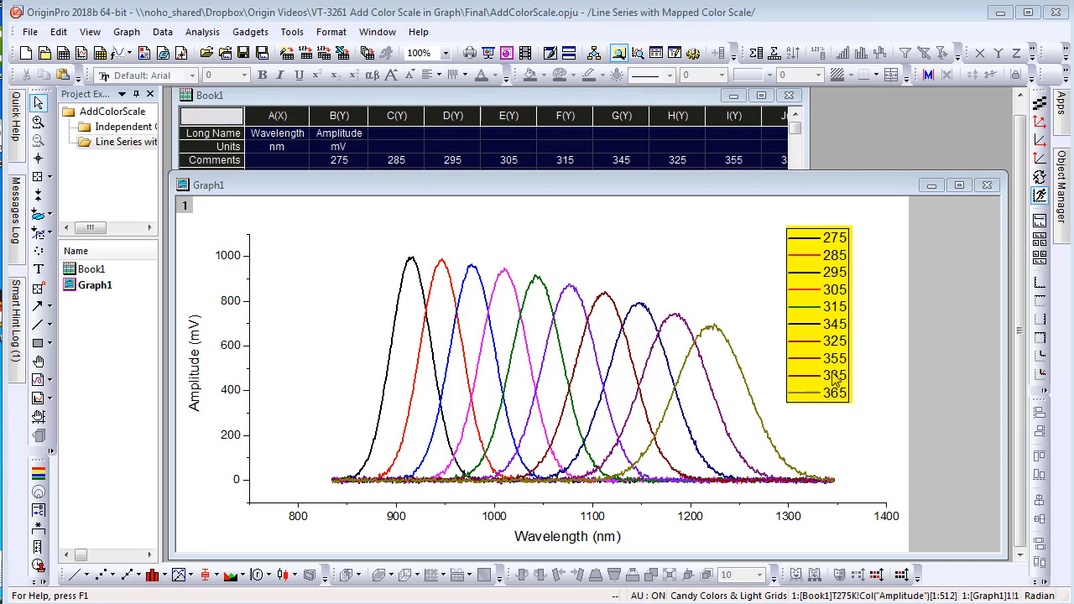
Step: Delete the numbered ten-series line legend, leaving only the curves on Graph1
{"action": "left_click", "coordinate": [822, 373]}
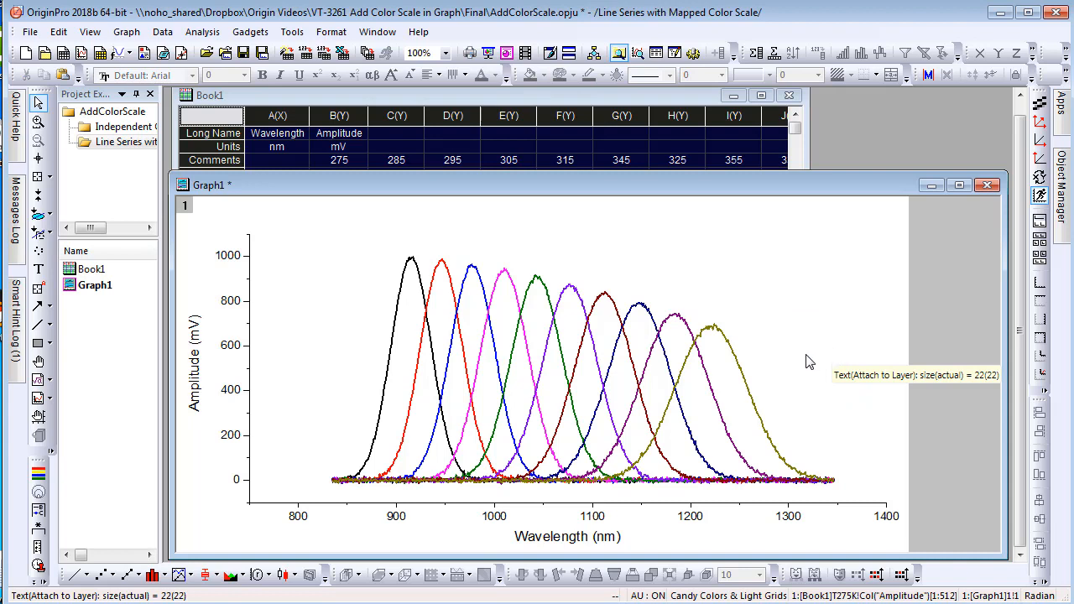
{"action": "mouse_move", "coordinate": [293, 366]}
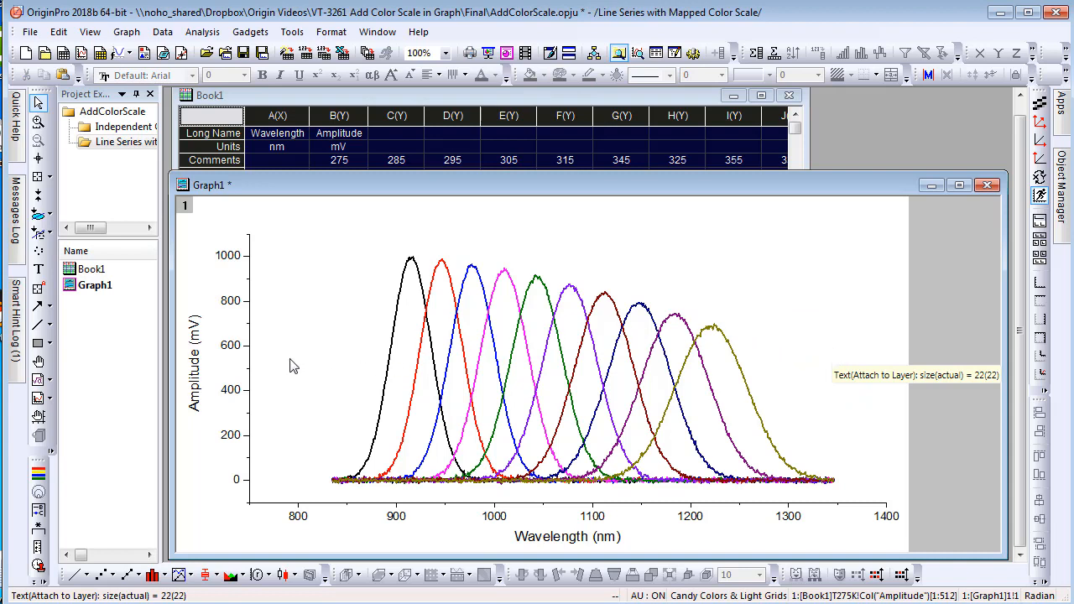
{"action": "mouse_move", "coordinate": [124, 460]}
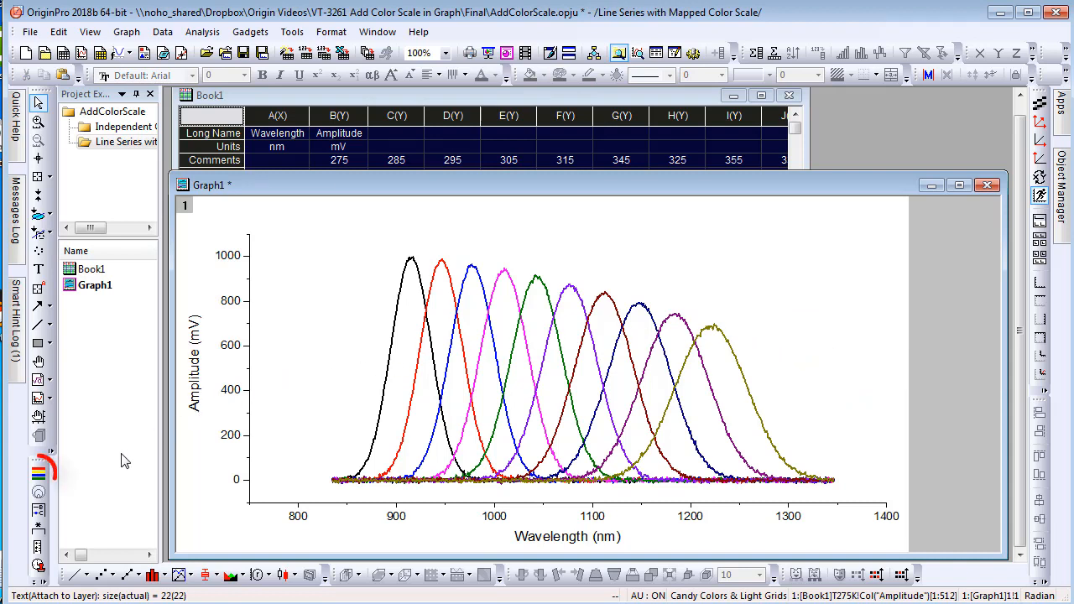
{"action": "mouse_move", "coordinate": [37, 473]}
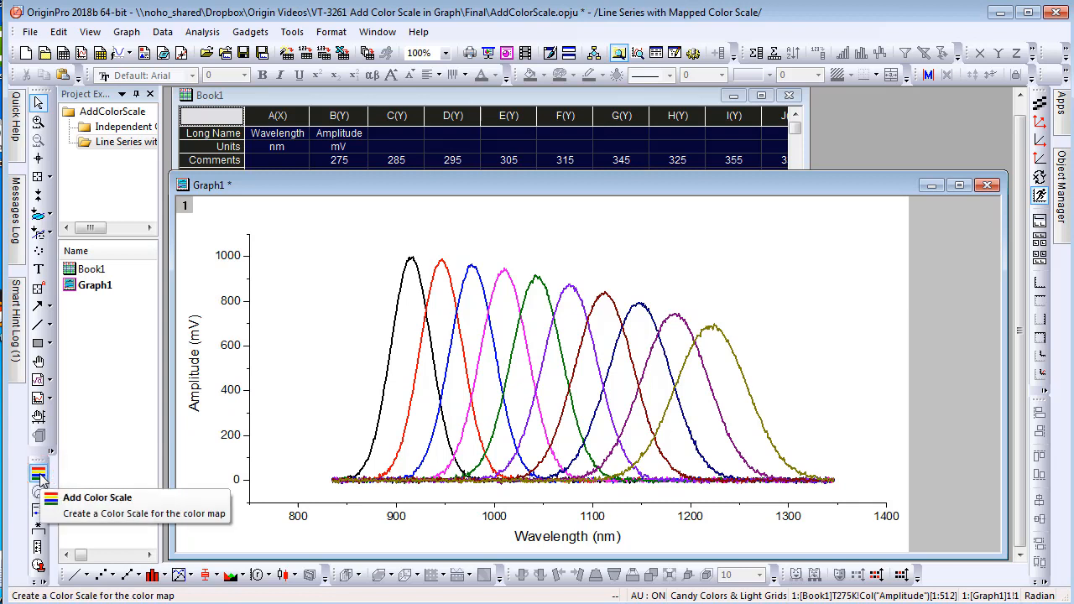
Step: Add a color scale to Graph1 and set its label Display to Comments
{"action": "left_click", "coordinate": [37, 473]}
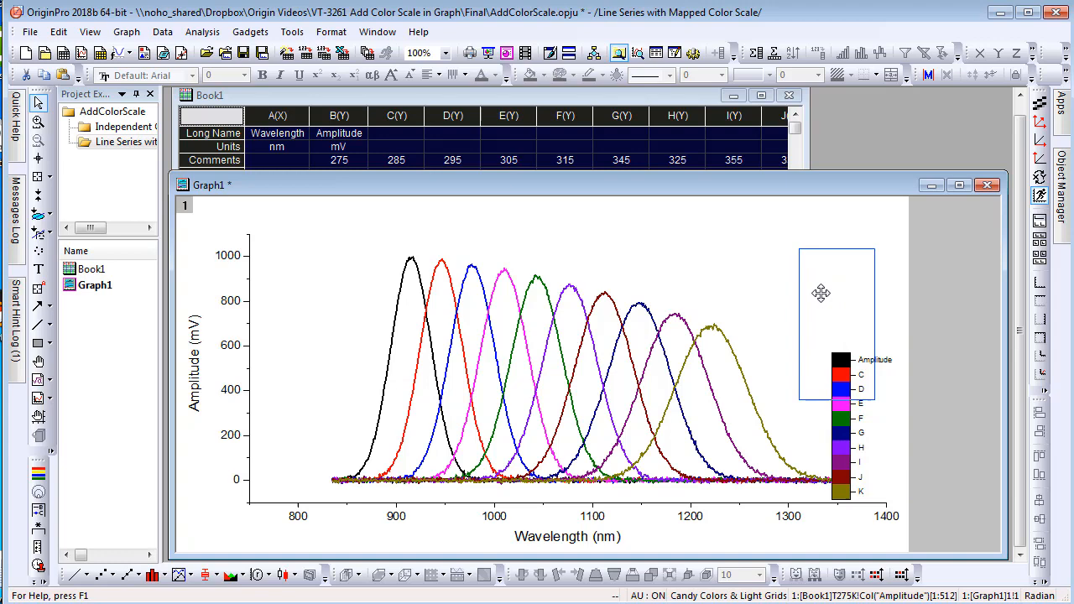
{"action": "left_click", "coordinate": [822, 294]}
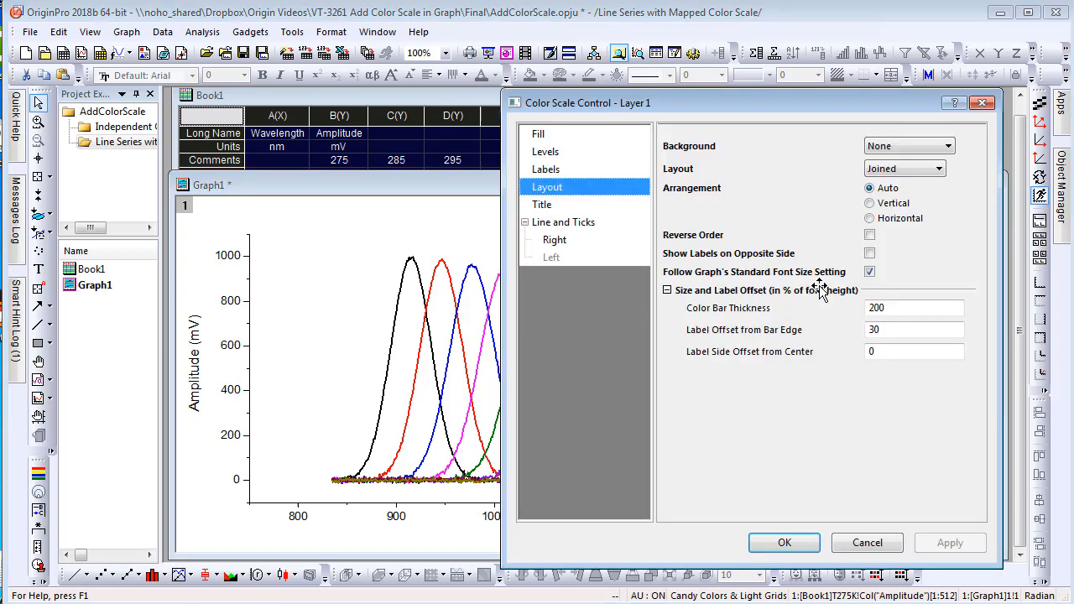
{"action": "left_click", "coordinate": [546, 167]}
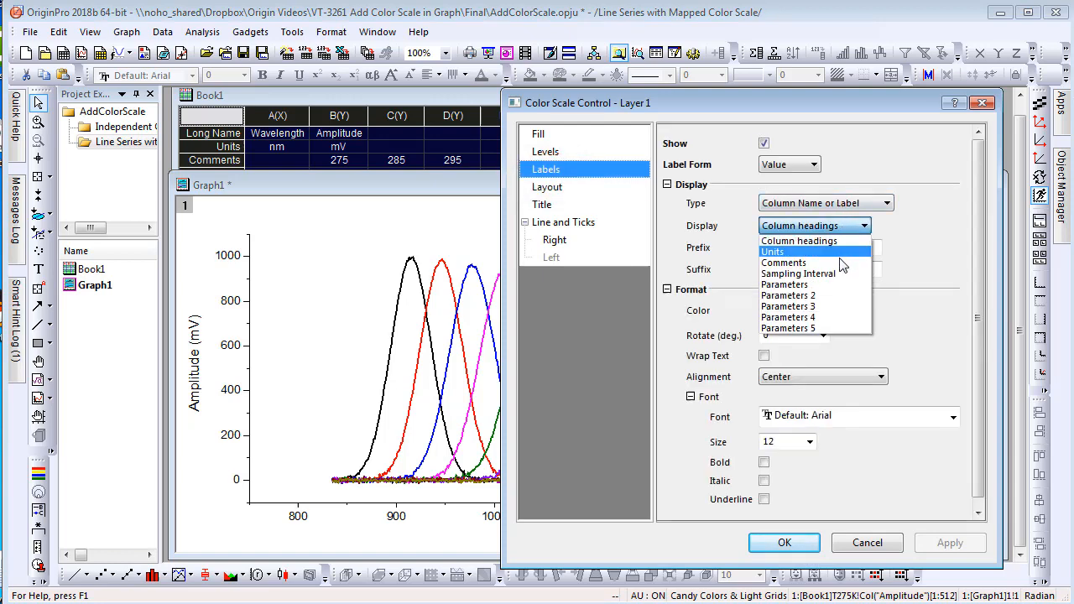
{"action": "left_click", "coordinate": [782, 261]}
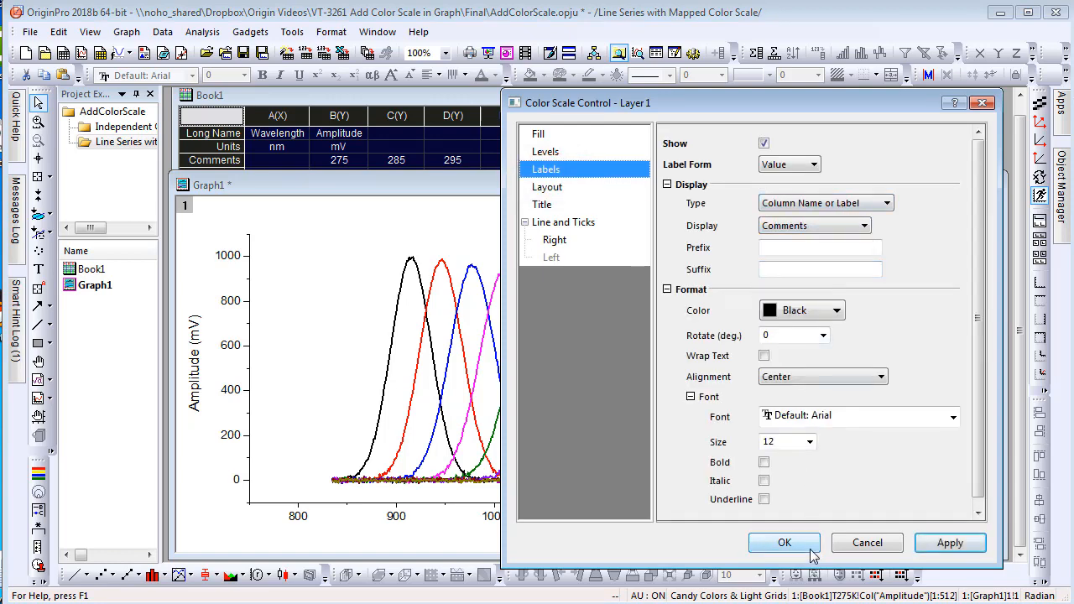
{"action": "left_click", "coordinate": [785, 542]}
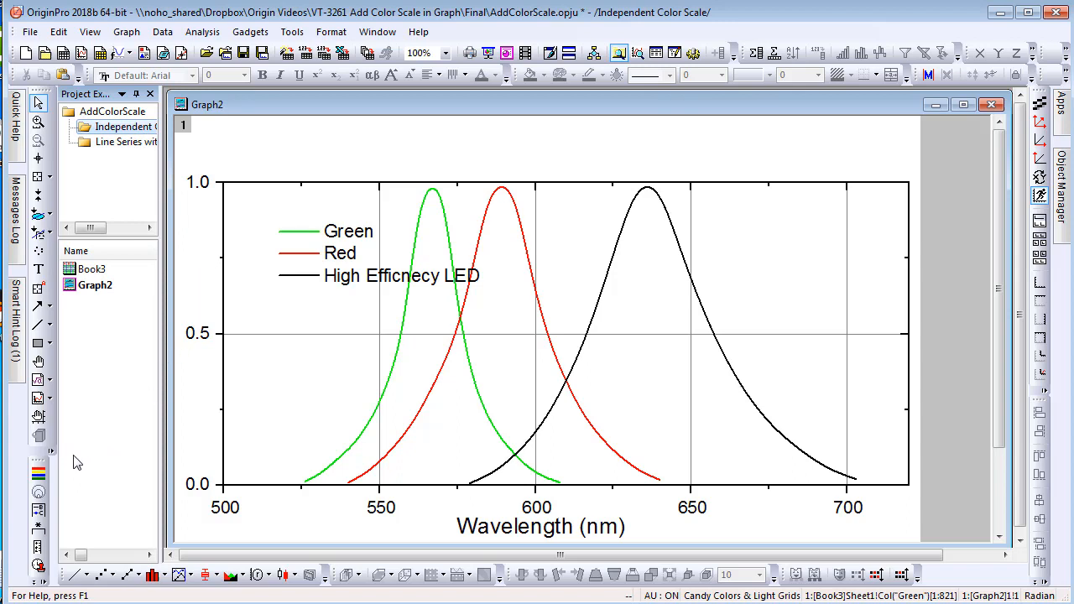
{"action": "mouse_move", "coordinate": [64, 473]}
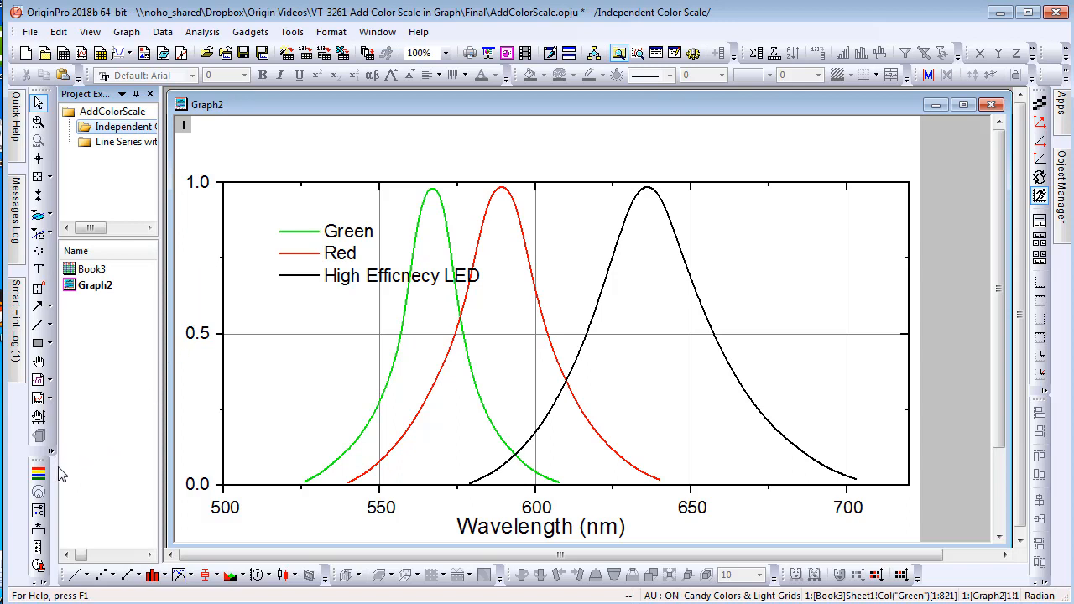
{"action": "mouse_move", "coordinate": [39, 470]}
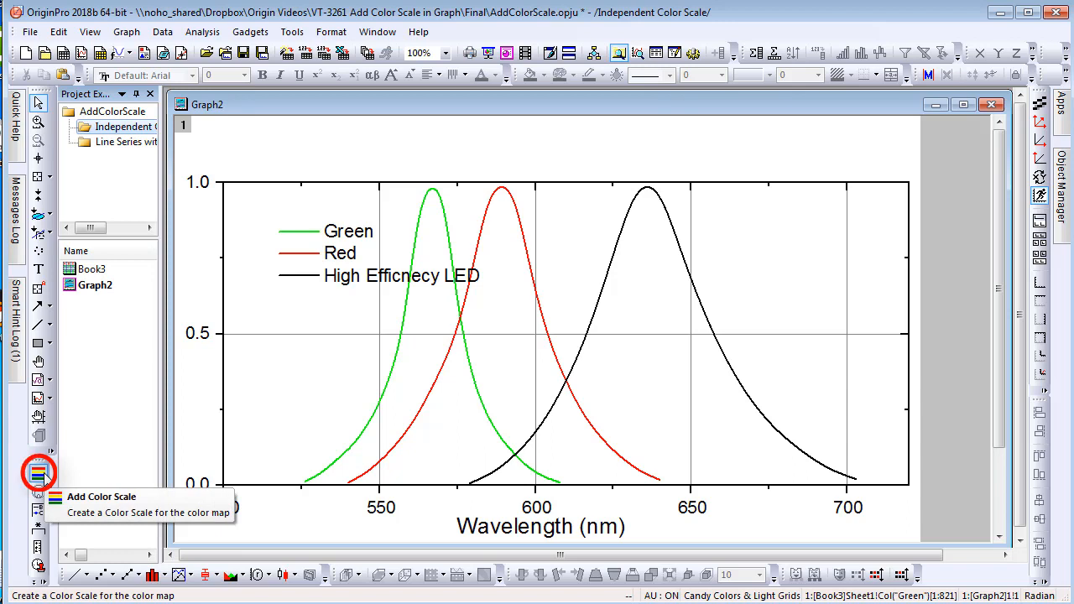
Step: Add a Green/Red/High Efficiency LED color scale to Graph2 and bring up its Color Scale Control
{"action": "left_click", "coordinate": [39, 470]}
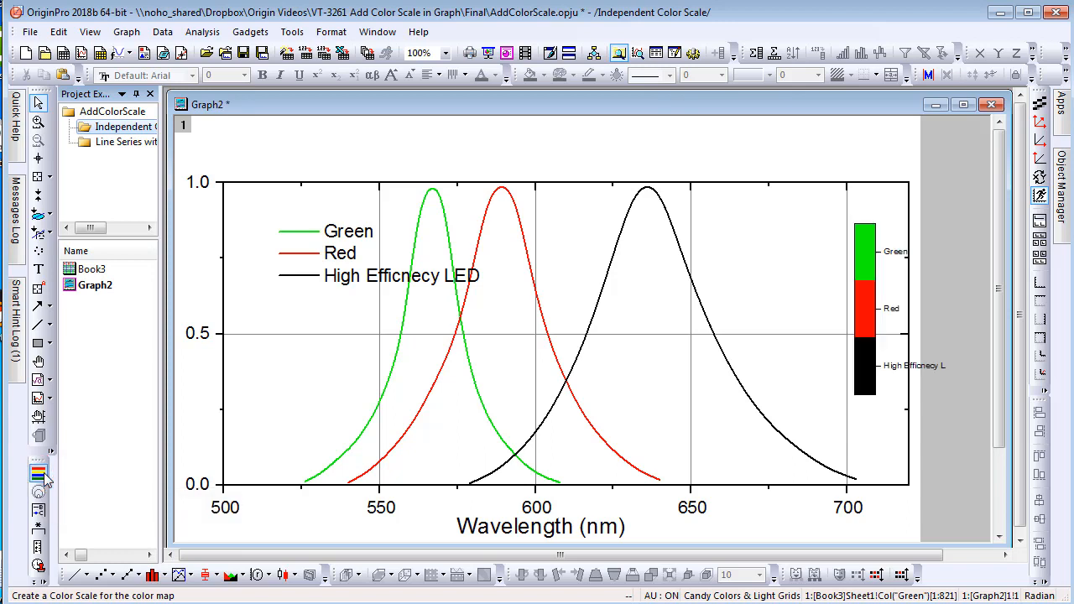
{"action": "left_click", "coordinate": [864, 302]}
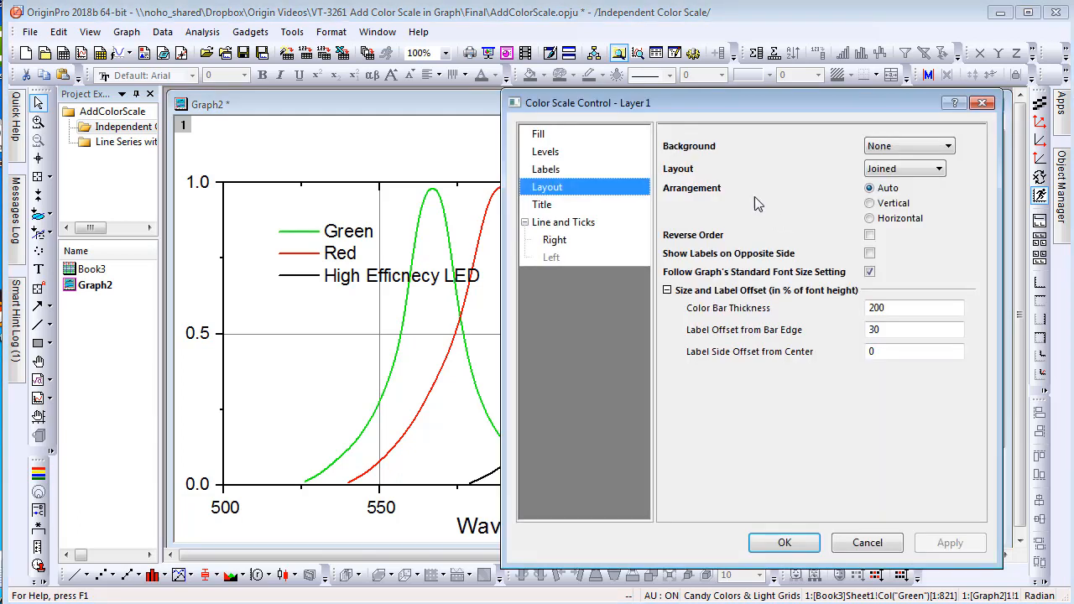
Step: Unlink the scale fill from the plot, apply the Rainbow palette, and stretch the bar horizontally above the plot
{"action": "left_click", "coordinate": [538, 134]}
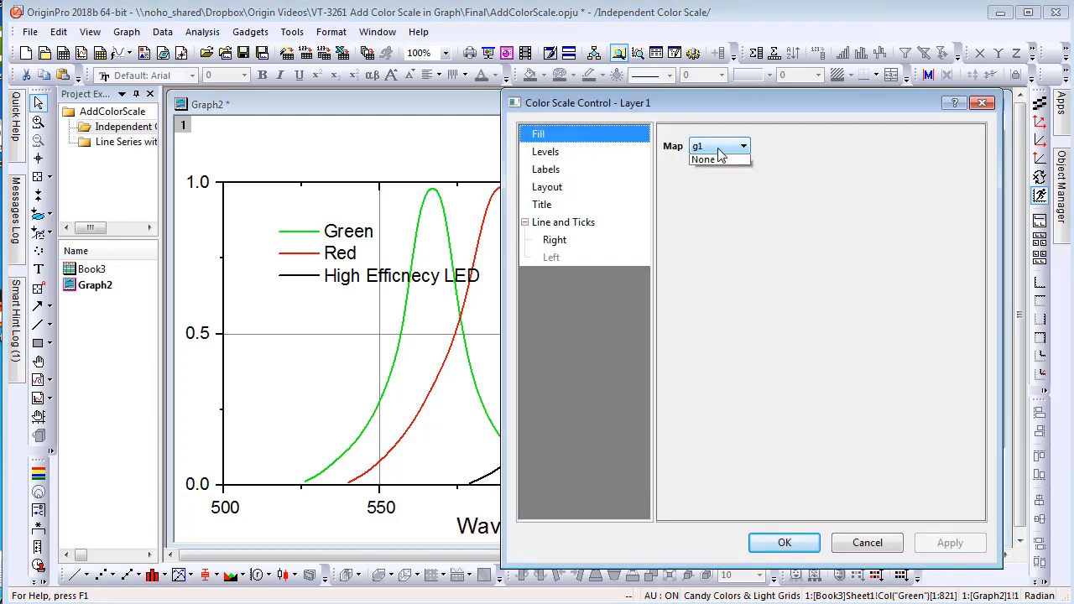
{"action": "left_click", "coordinate": [703, 159]}
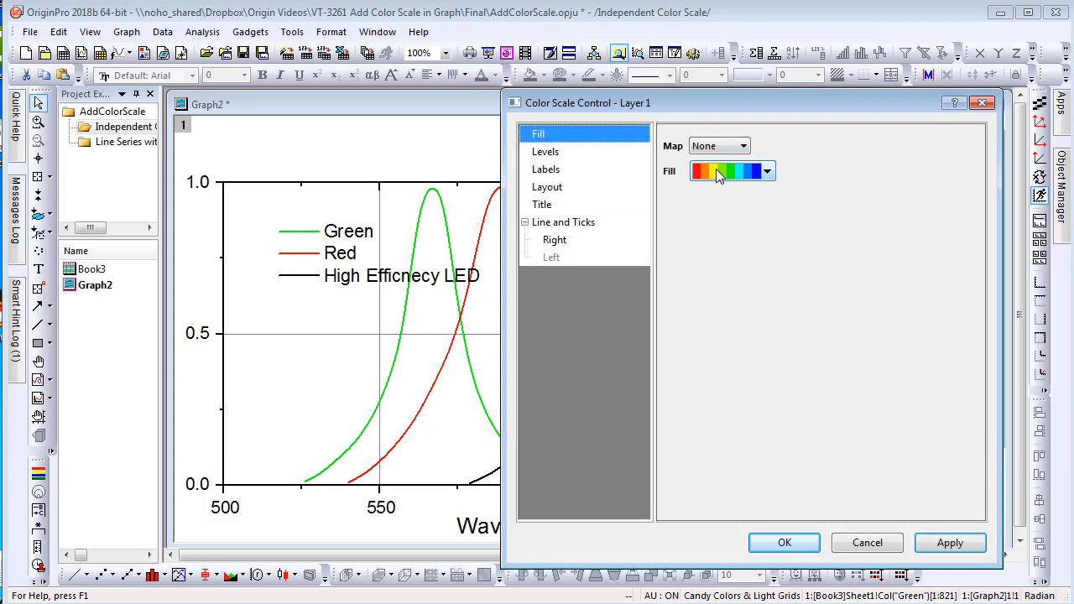
{"action": "left_click", "coordinate": [765, 172]}
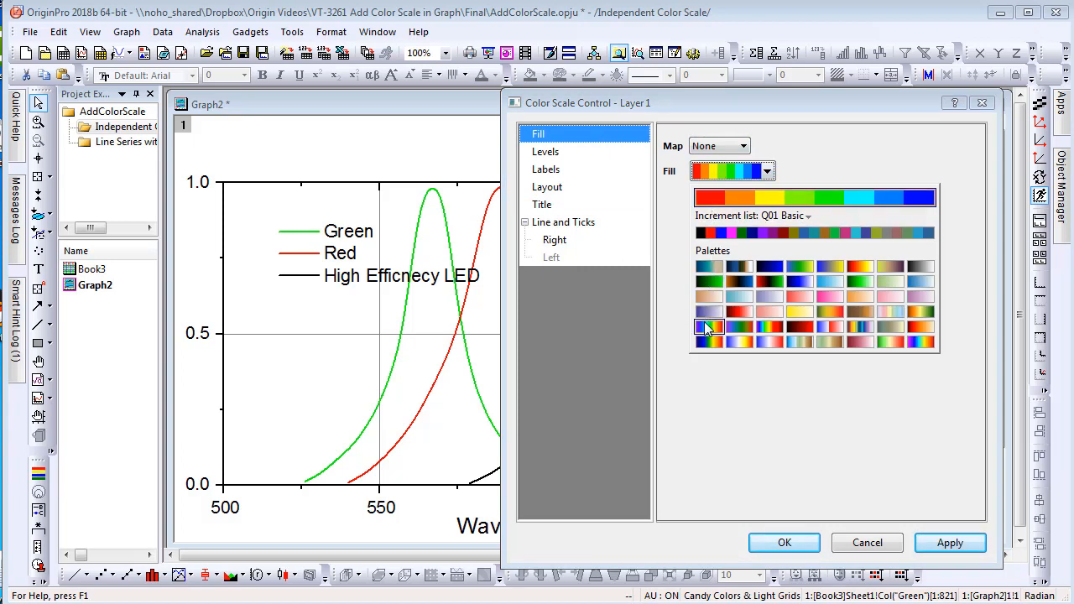
{"action": "left_click", "coordinate": [708, 325]}
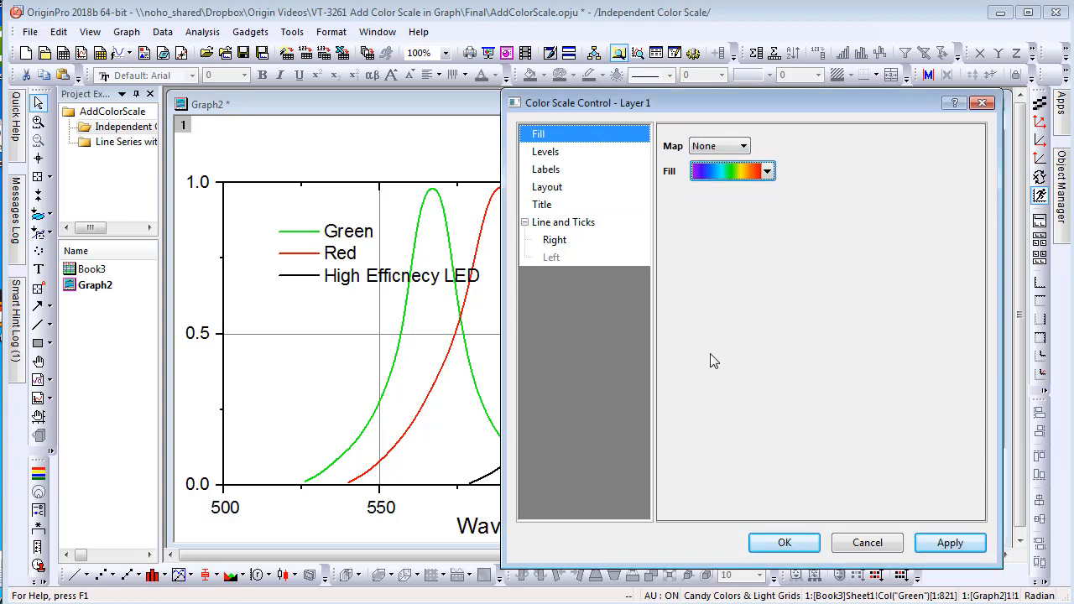
{"action": "left_click", "coordinate": [785, 544]}
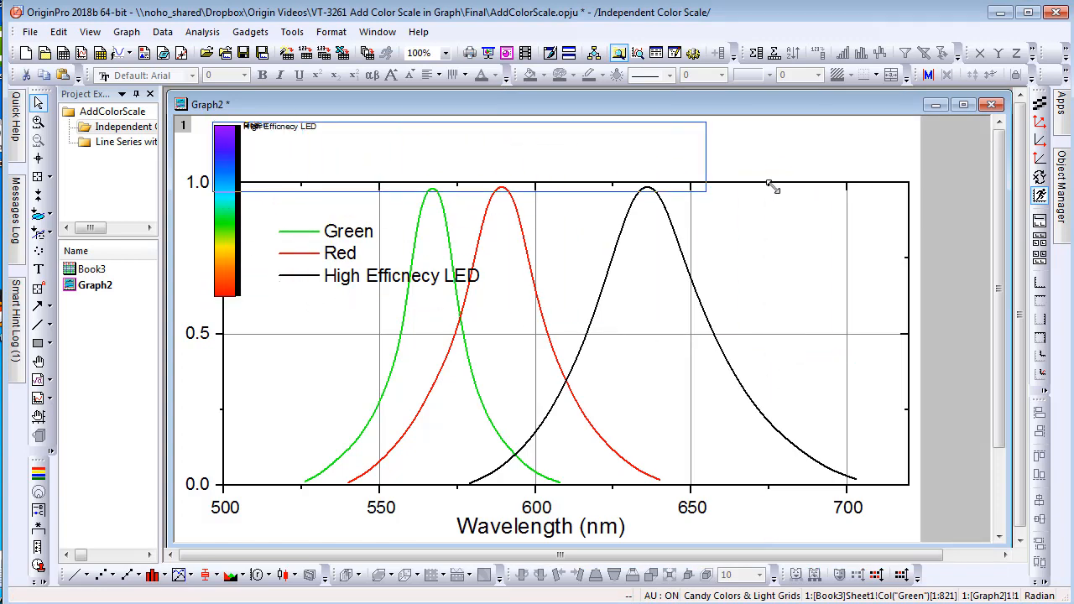
{"action": "left_click_drag", "start_coordinate": [772, 186], "coordinate": [909, 159]}
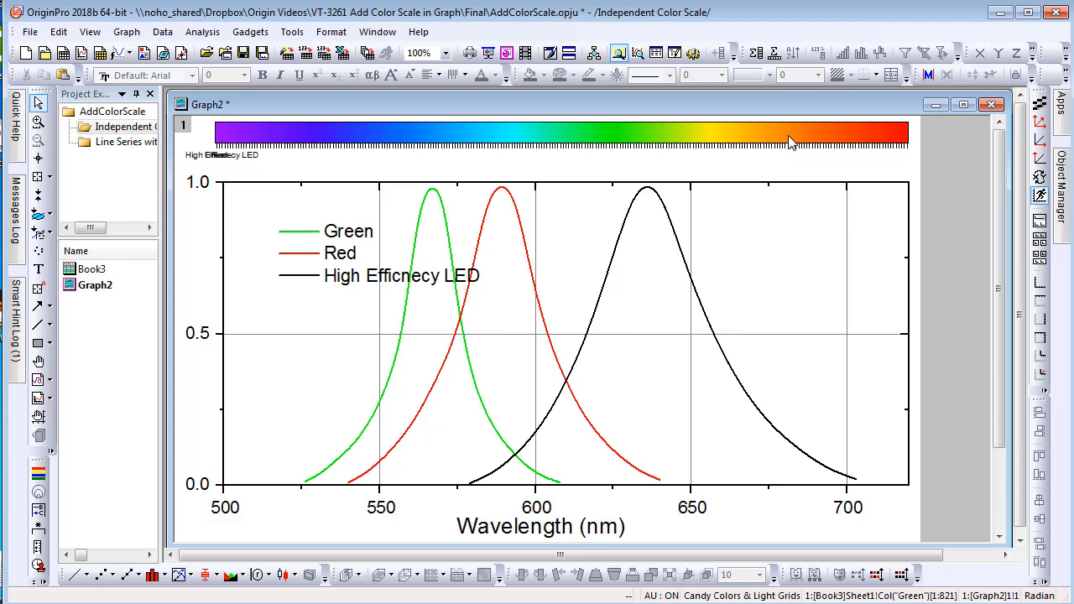
Step: In the Increment Editor, delete the leading violet-side colors so the rainbow bar starts at cyan, and apply
{"action": "double_click", "coordinate": [557, 134]}
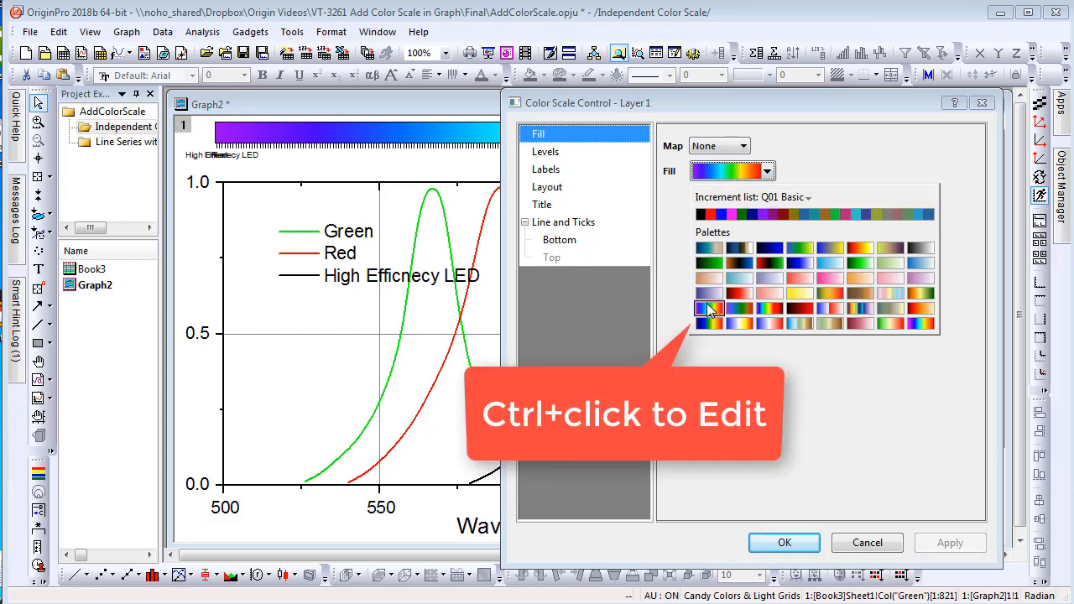
{"action": "mouse_move", "coordinate": [708, 308]}
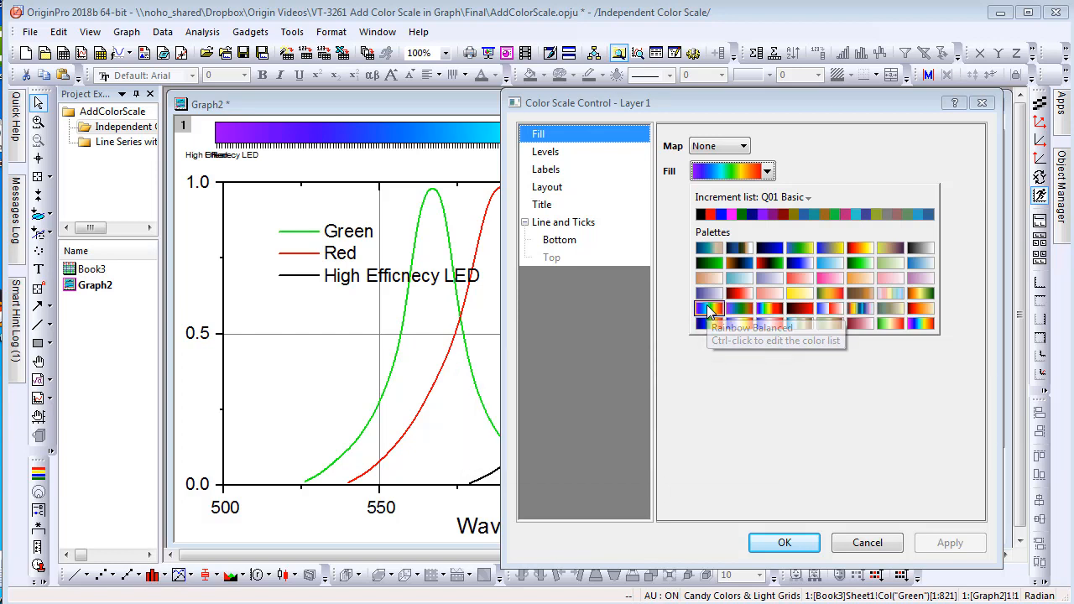
{"action": "left_click", "coordinate": [708, 309]}
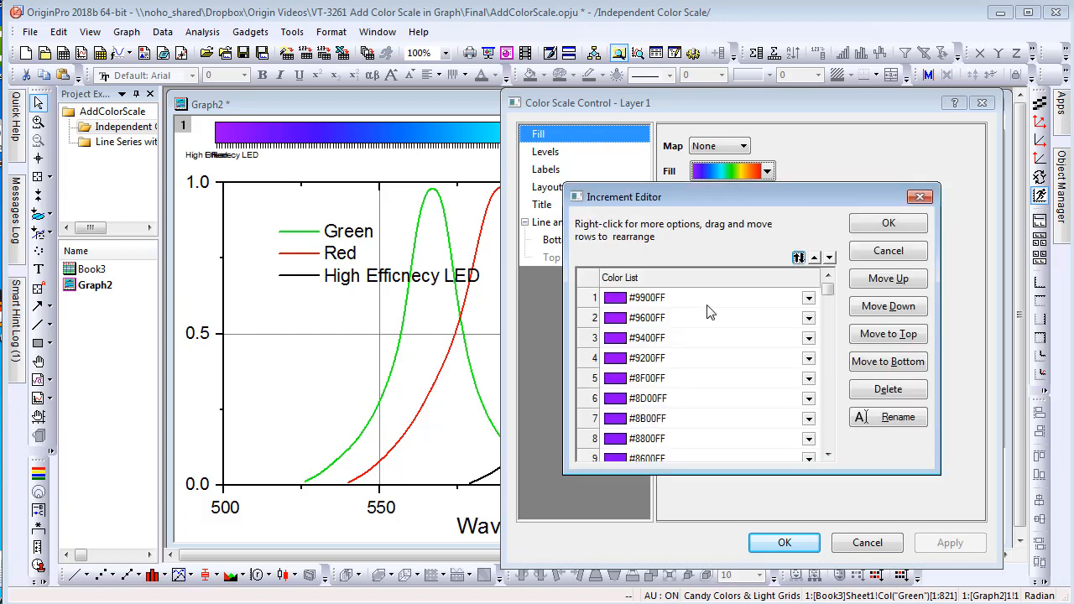
{"action": "left_click", "coordinate": [648, 296]}
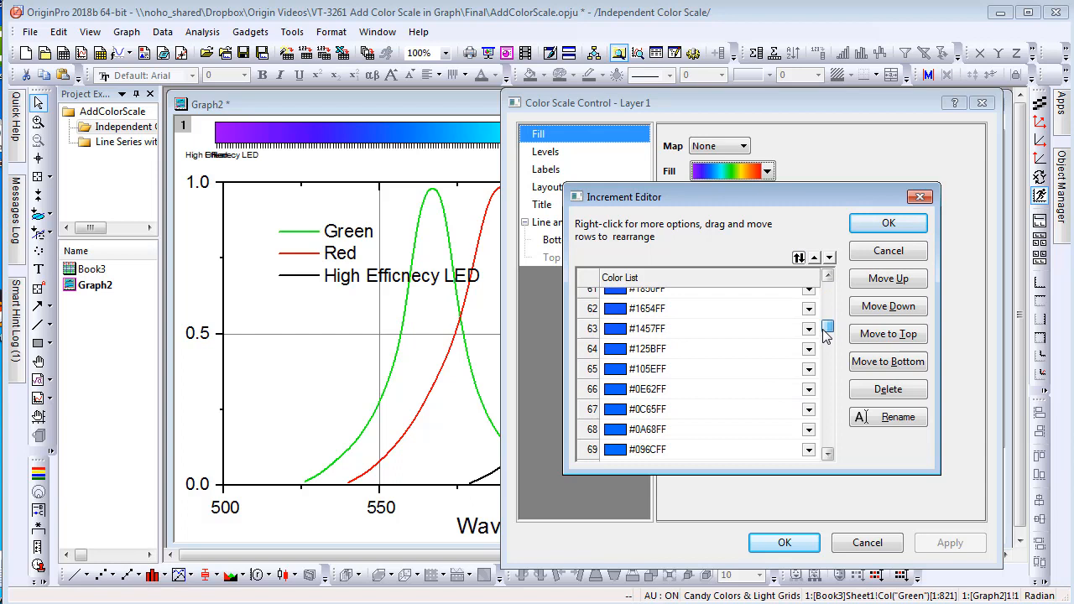
{"action": "left_click_drag", "start_coordinate": [826, 327], "coordinate": [825, 348]}
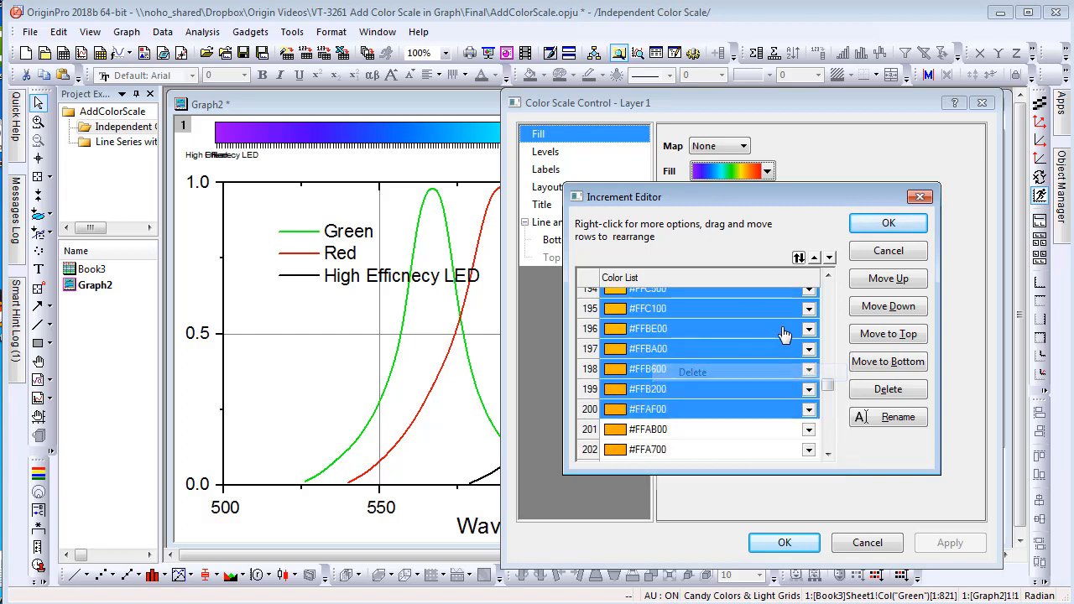
{"action": "scroll", "scroll_direction": "down", "scroll_amount": 3}
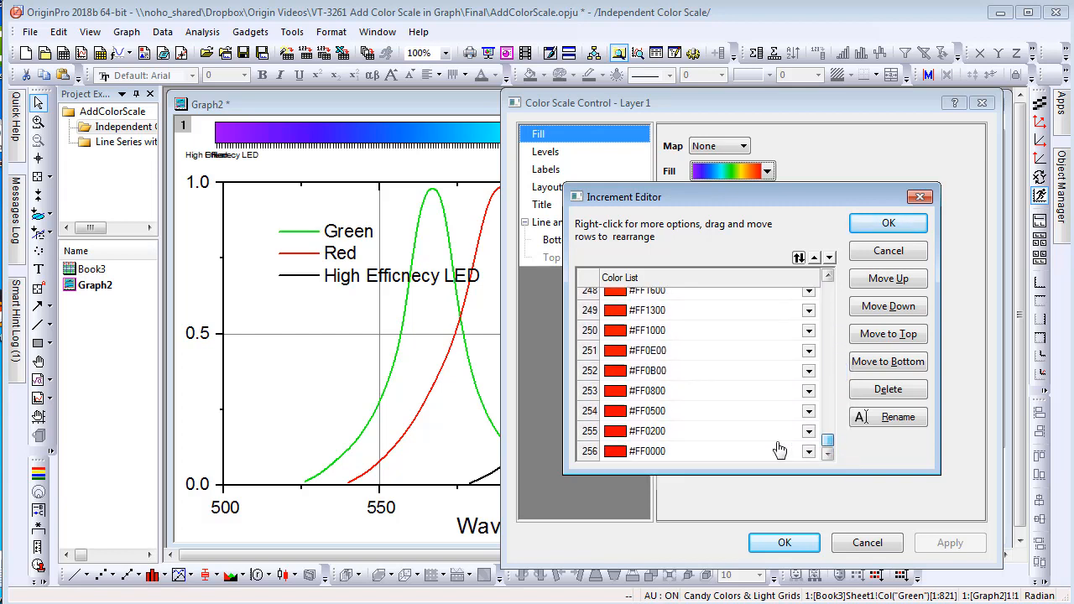
{"action": "left_click", "coordinate": [696, 449]}
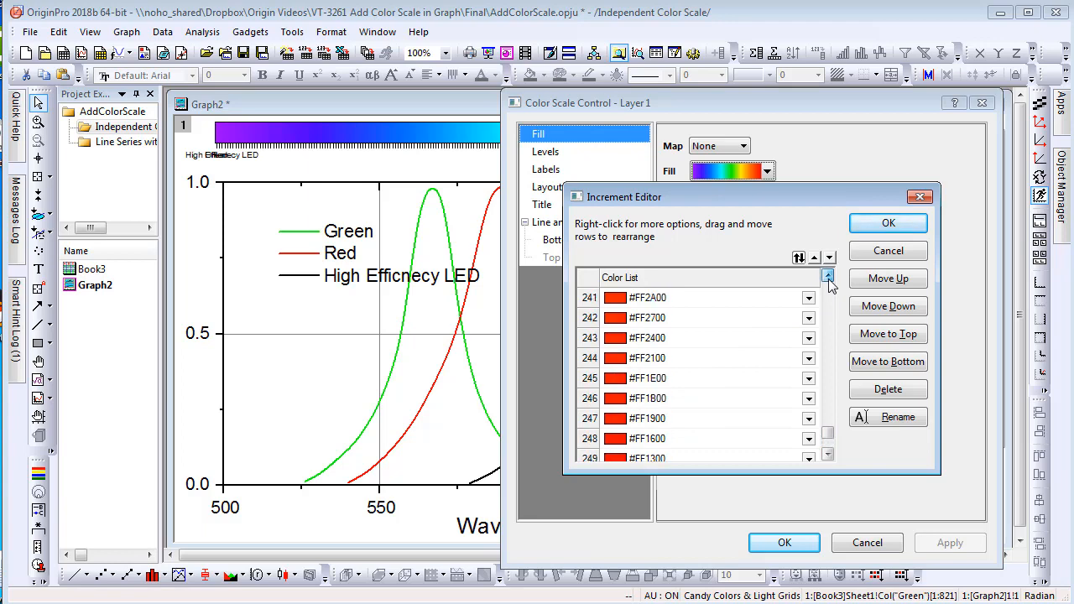
{"action": "left_click", "coordinate": [827, 277]}
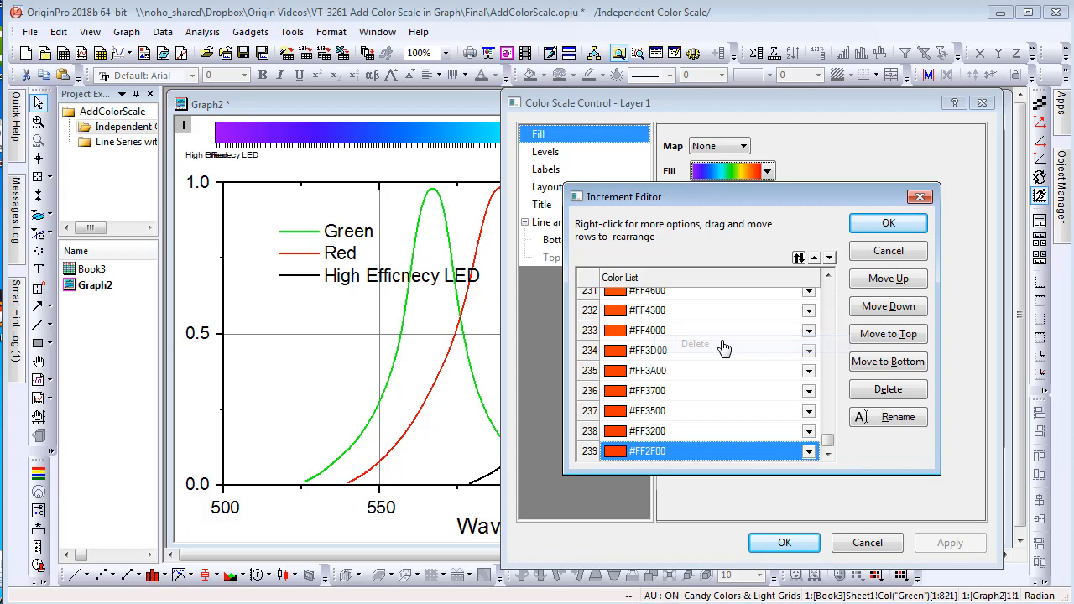
{"action": "left_click", "coordinate": [887, 221]}
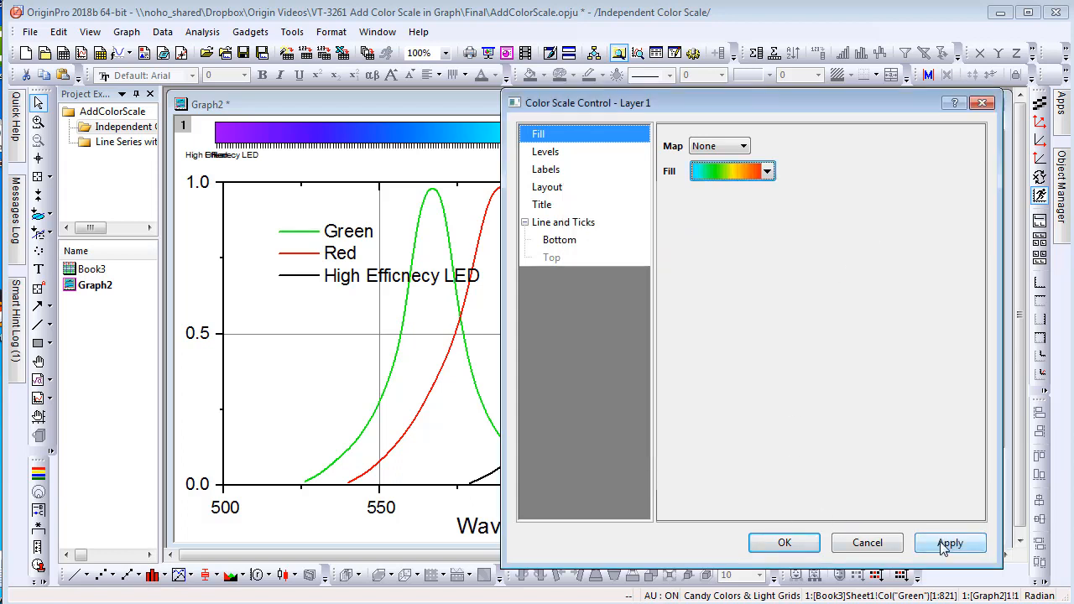
{"action": "left_click", "coordinate": [950, 542]}
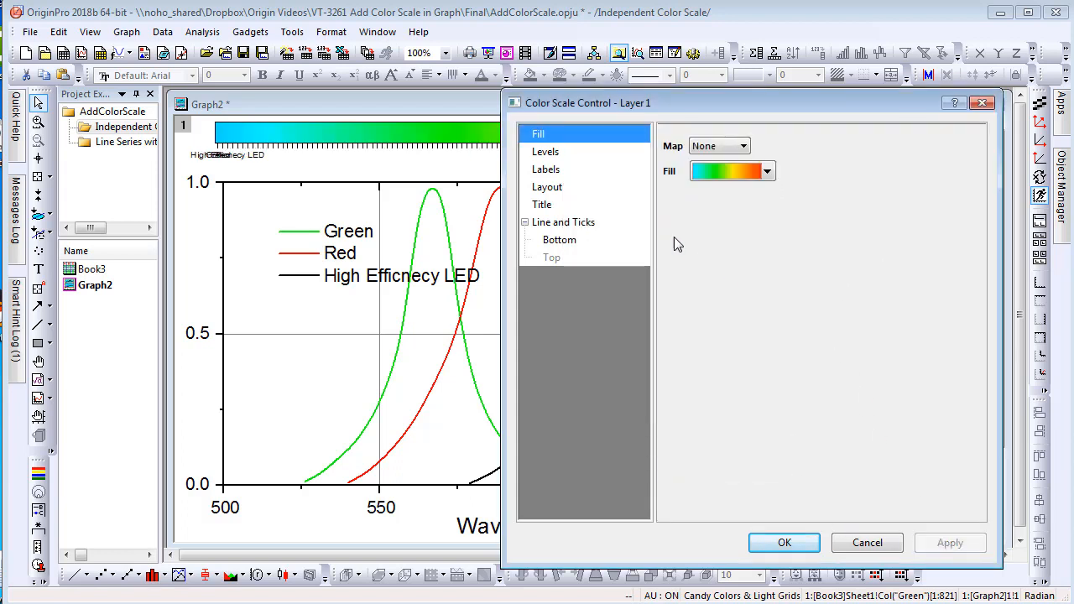
Step: Set custom levels From 500 To 720 with major tick increment 50 on the Levels page
{"action": "left_click", "coordinate": [545, 151]}
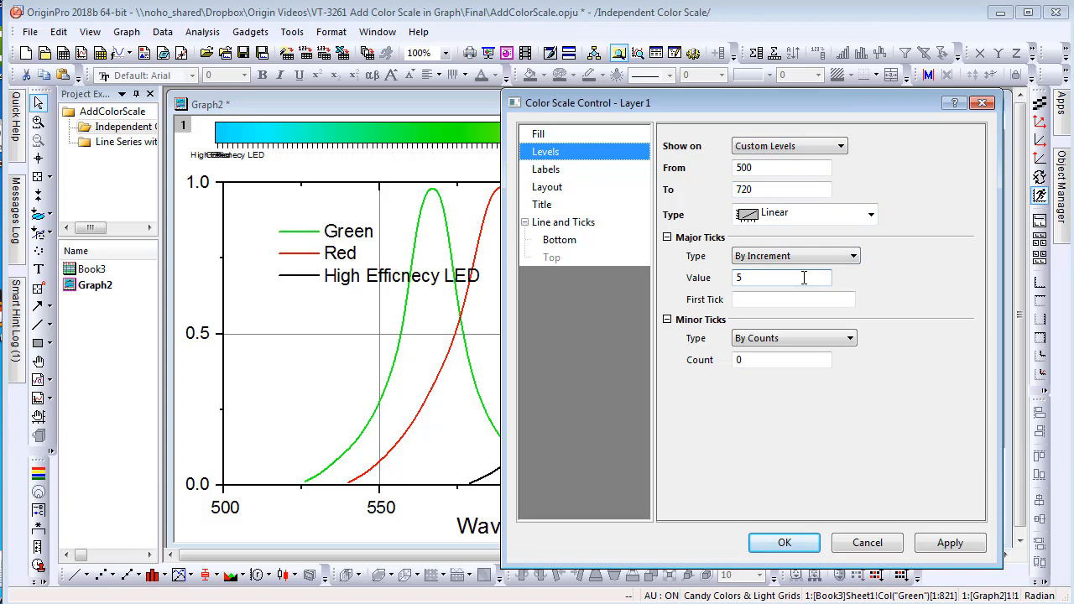
{"action": "type", "text": "0"}
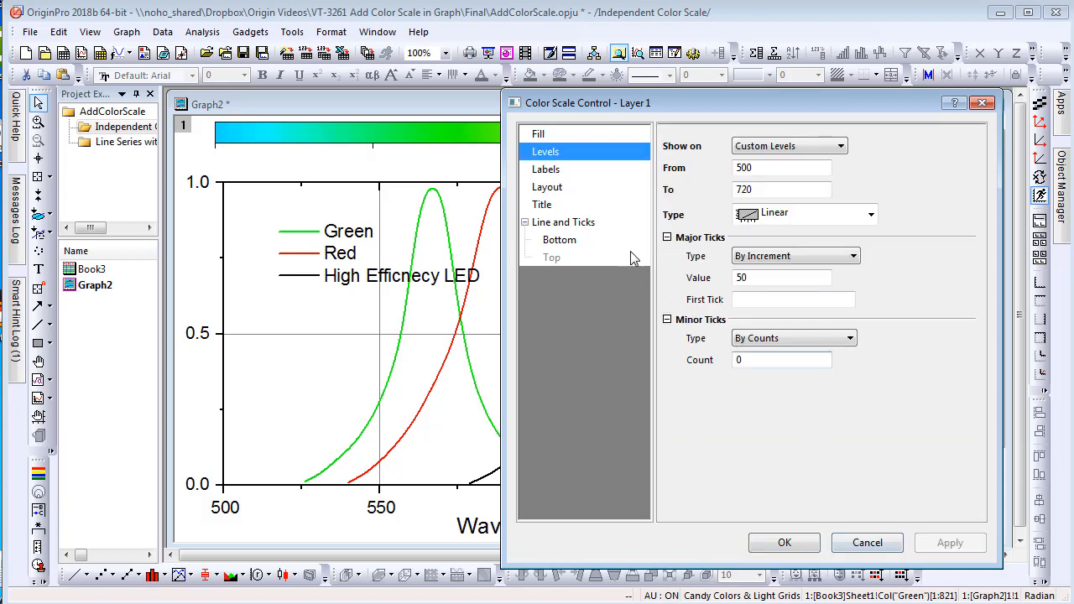
{"action": "left_click", "coordinate": [546, 167]}
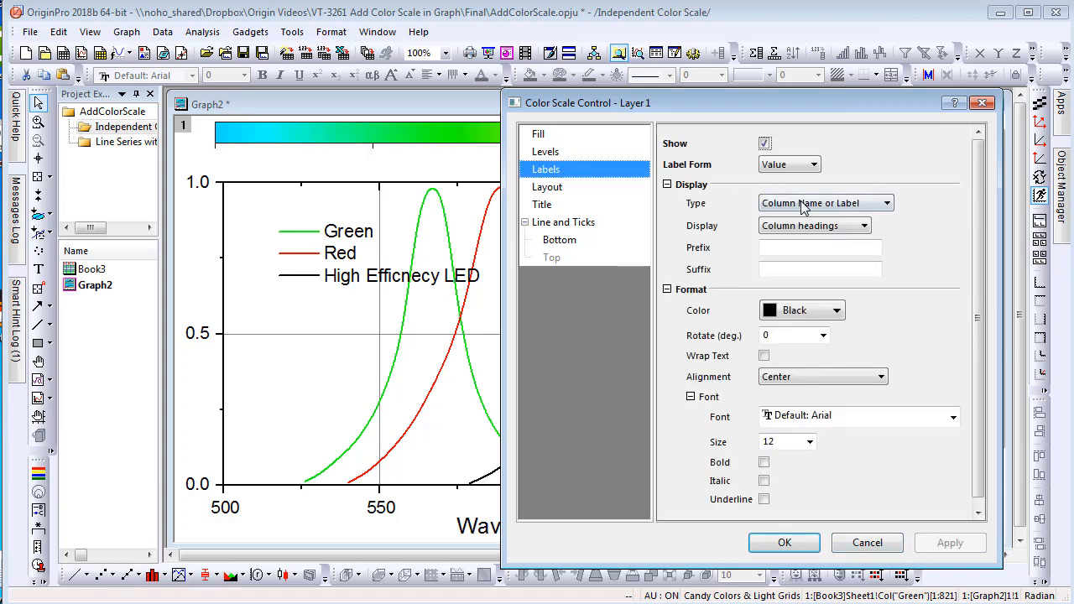